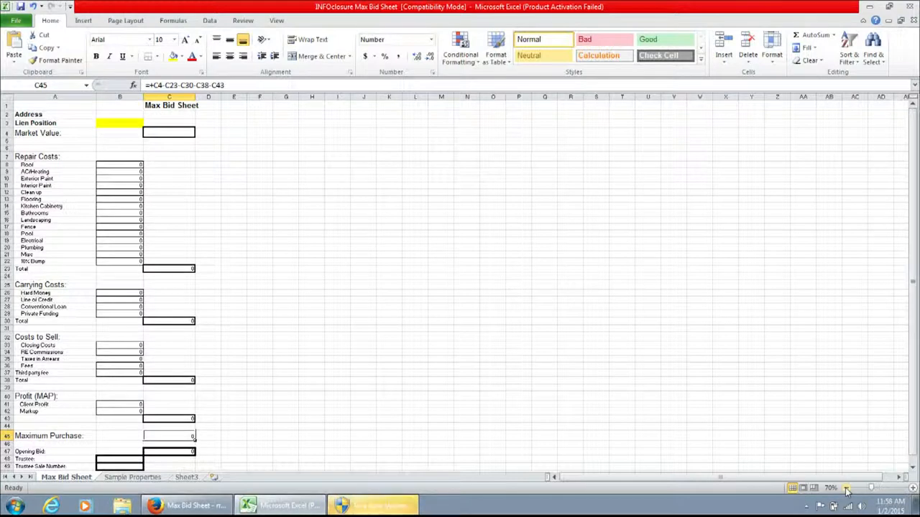
mouse_move(702, 496)
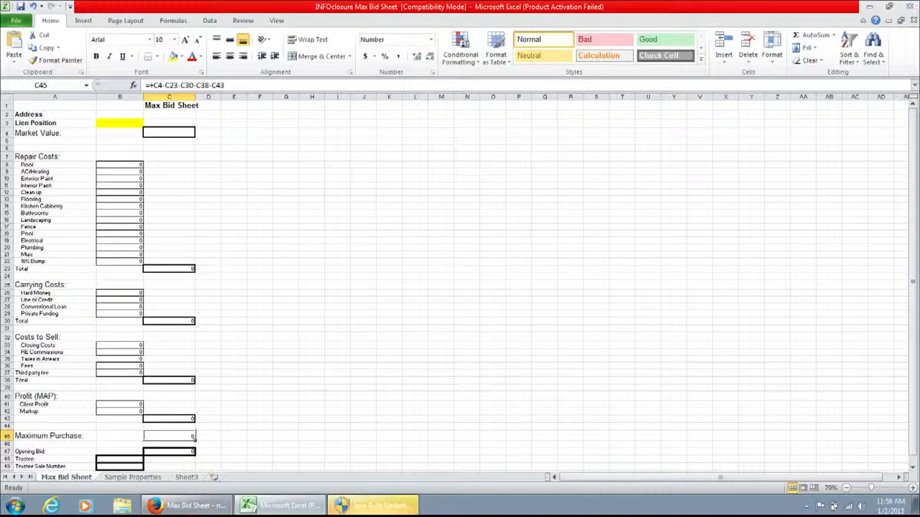
Step: Check the Address and Lien Position entries, then enter a 200,000 market value in C4
click(119, 123)
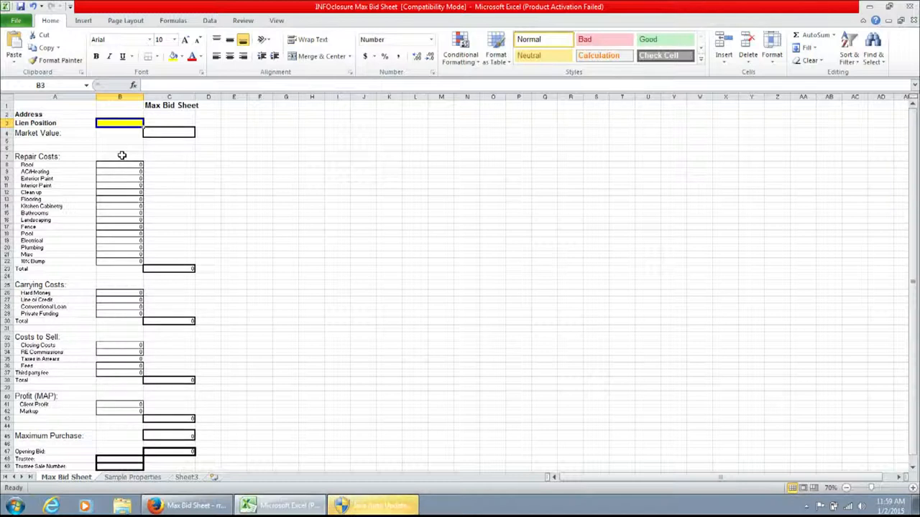
click(119, 115)
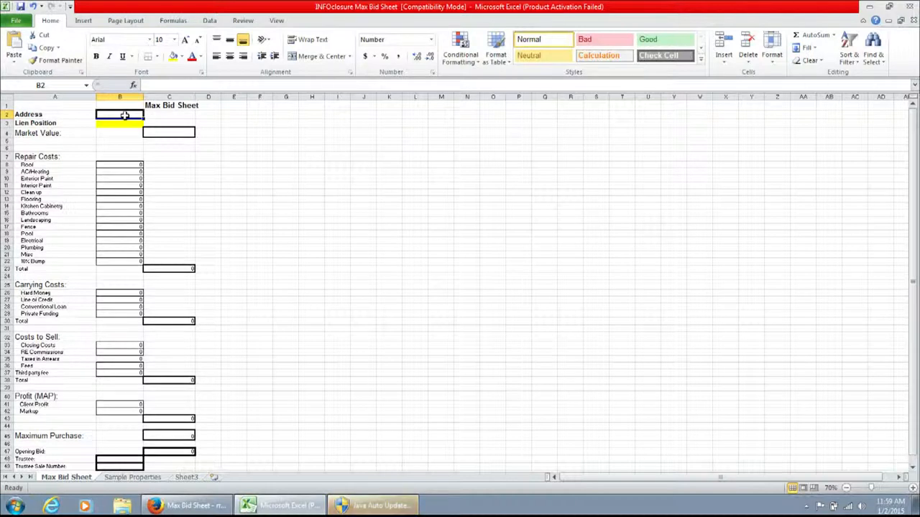
click(120, 123)
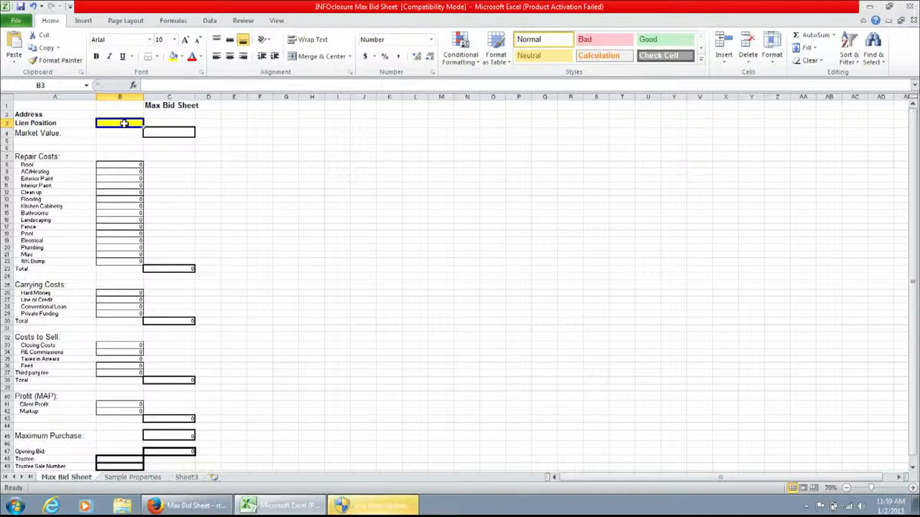
click(170, 133)
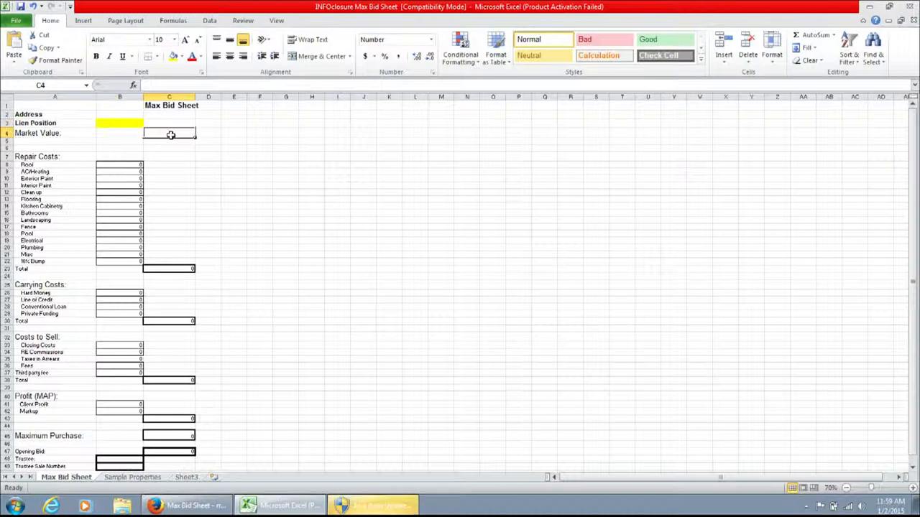
mouse_move(240, 194)
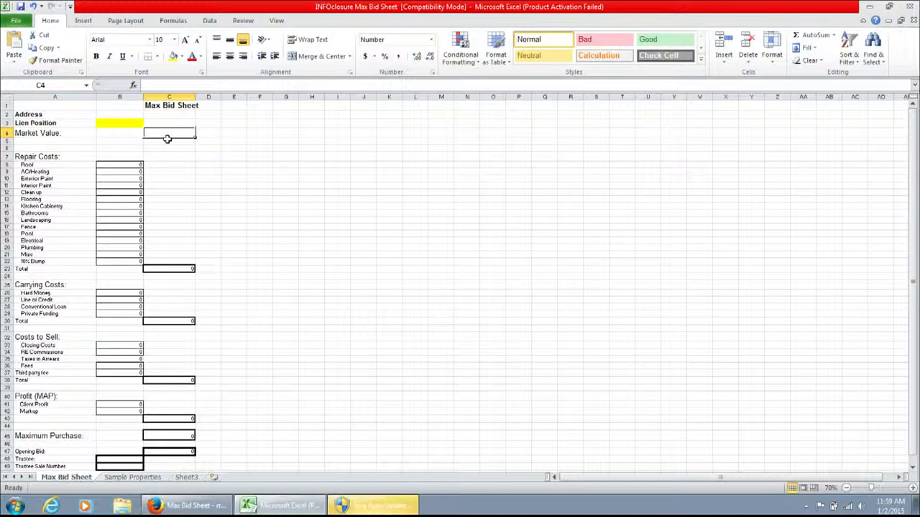
text(200,000)
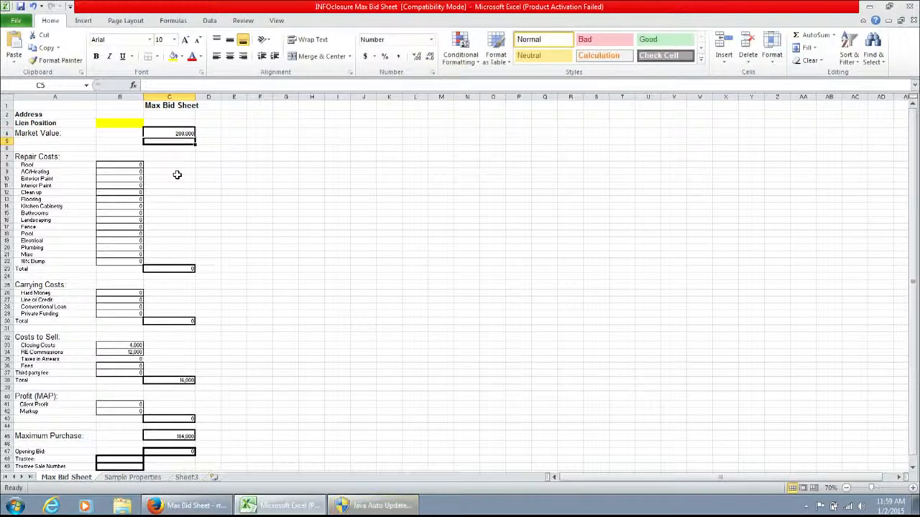
mouse_move(180, 188)
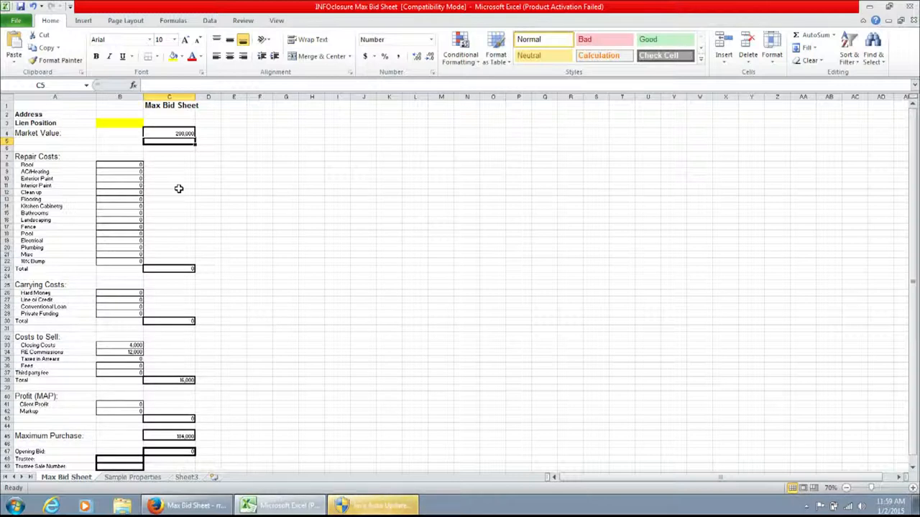
mouse_move(118, 164)
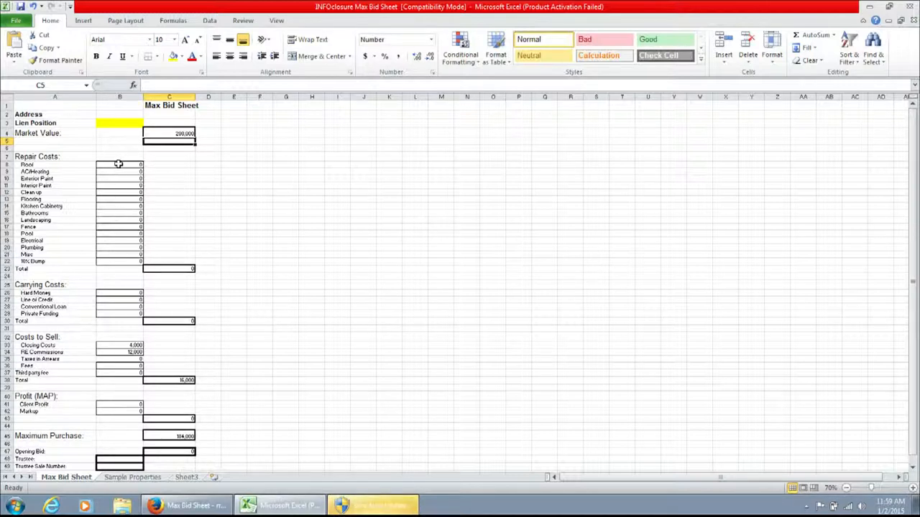
Step: Enter repair costs for roof (5,000), AC/heating and clean up (500)
click(119, 164)
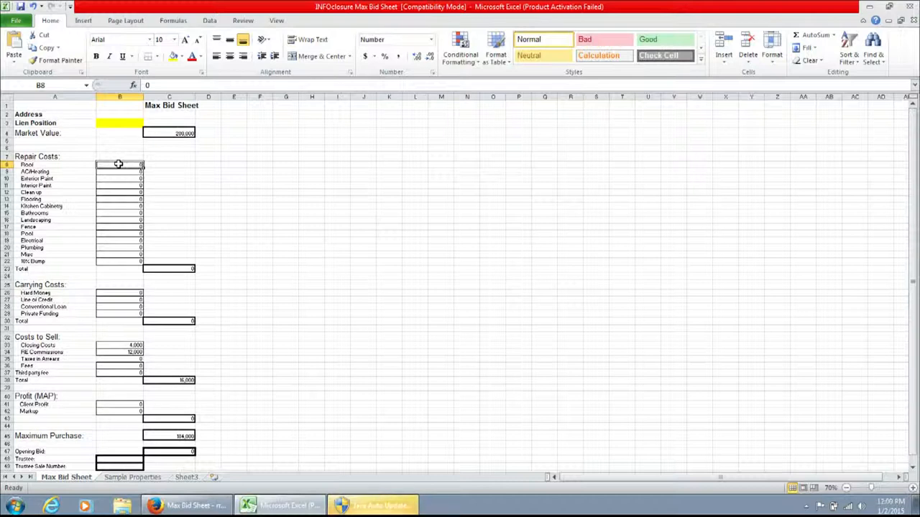
text(5000)
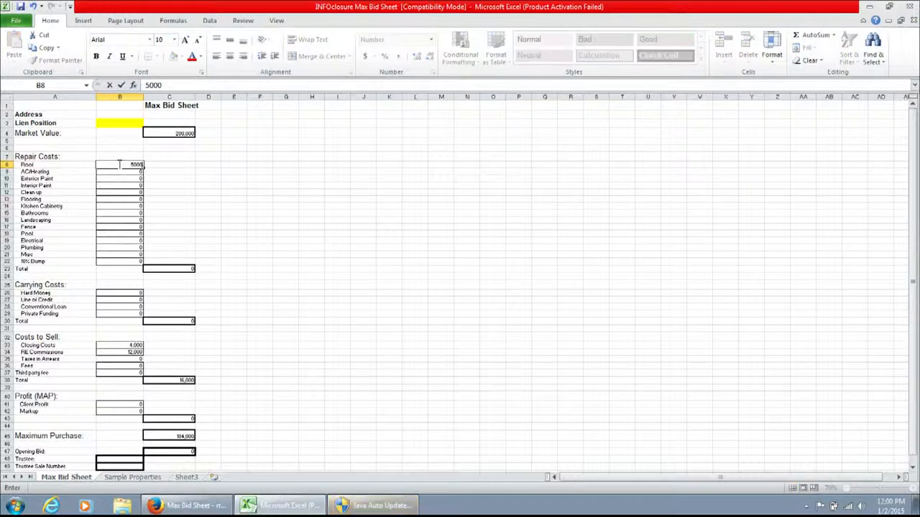
key(Return)
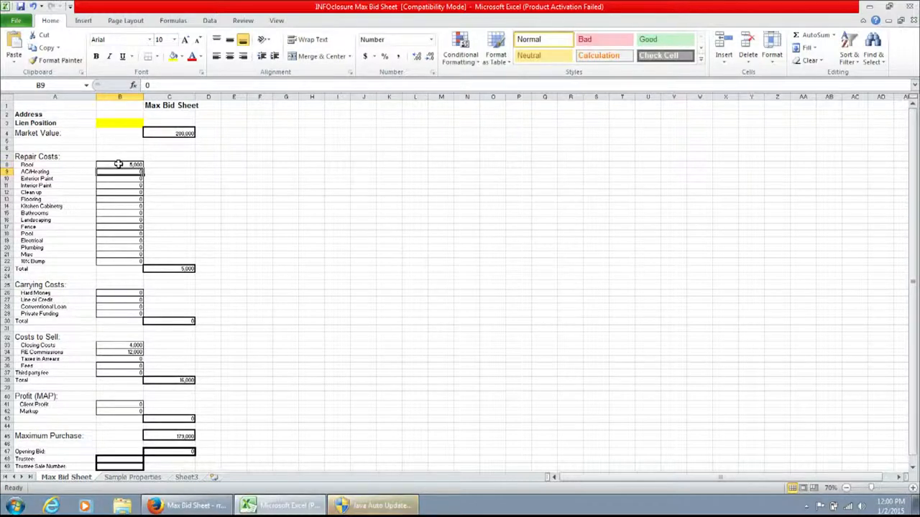
text(25000)
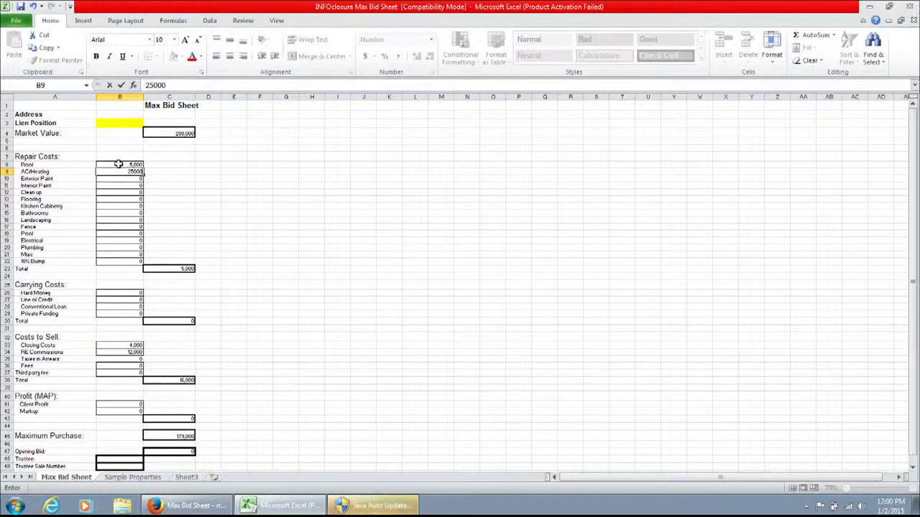
key(Return)
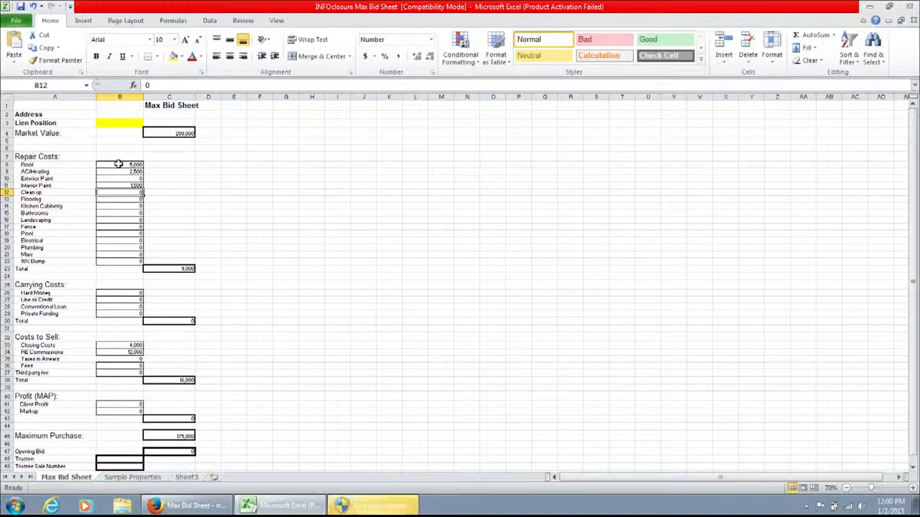
text(500)
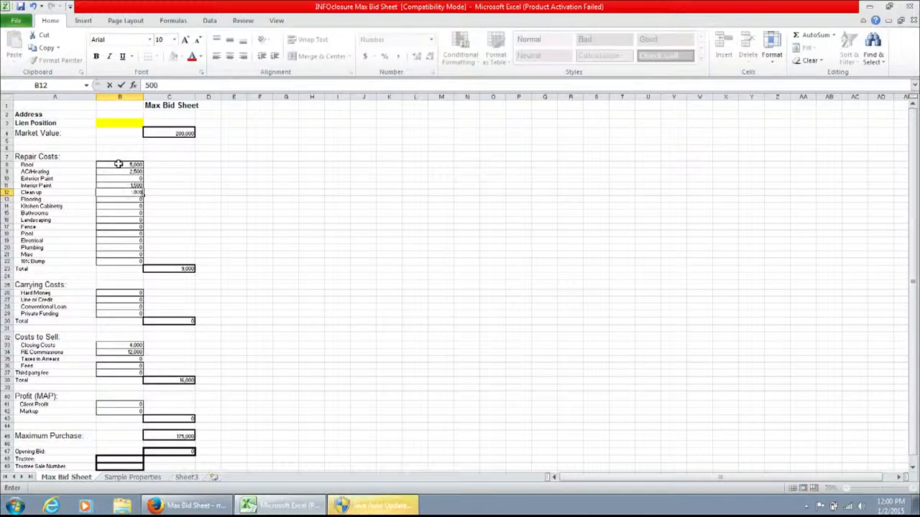
key(Return)
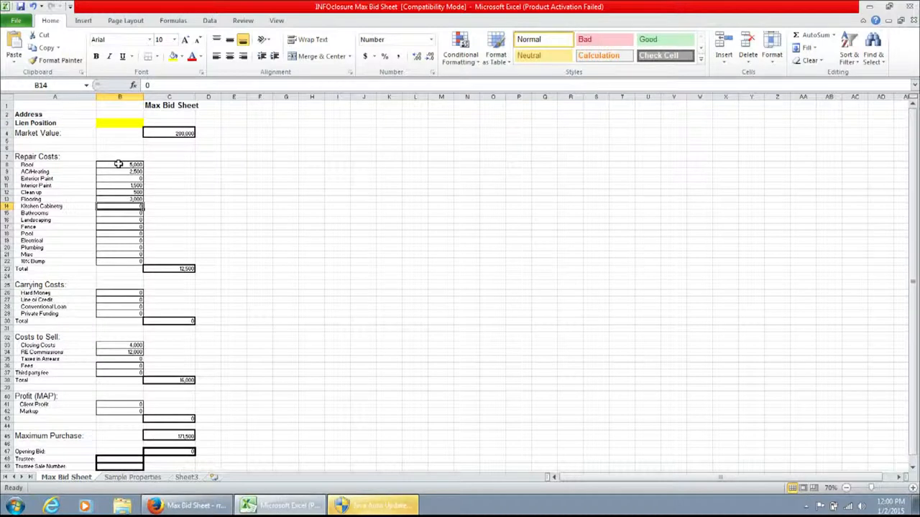
mouse_move(113, 250)
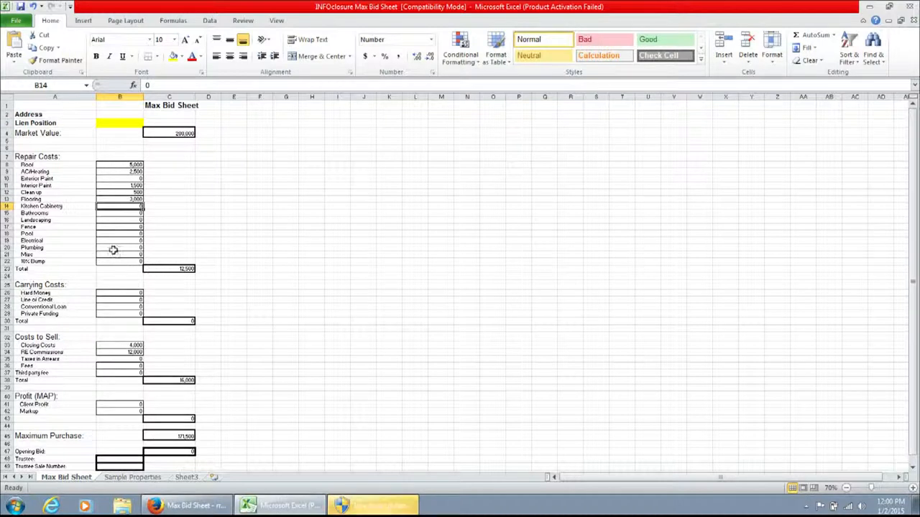
mouse_move(184, 276)
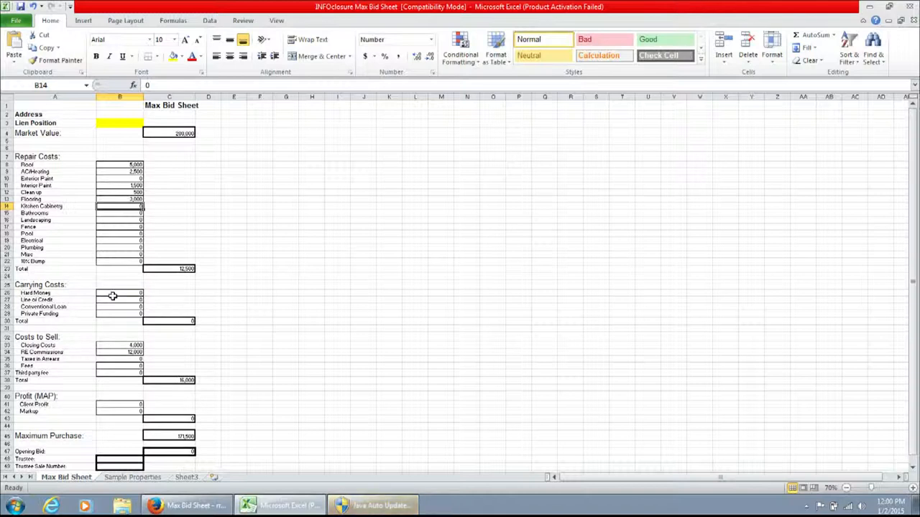
mouse_move(117, 307)
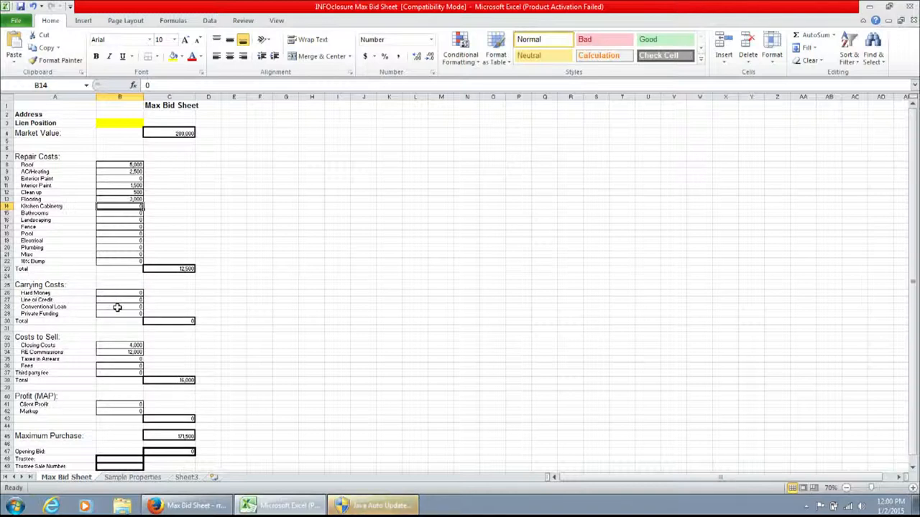
mouse_move(123, 317)
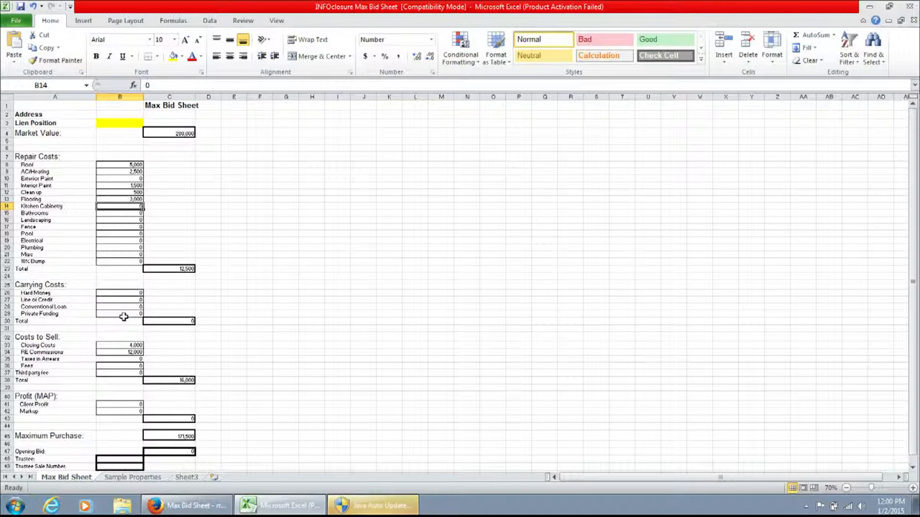
mouse_move(222, 360)
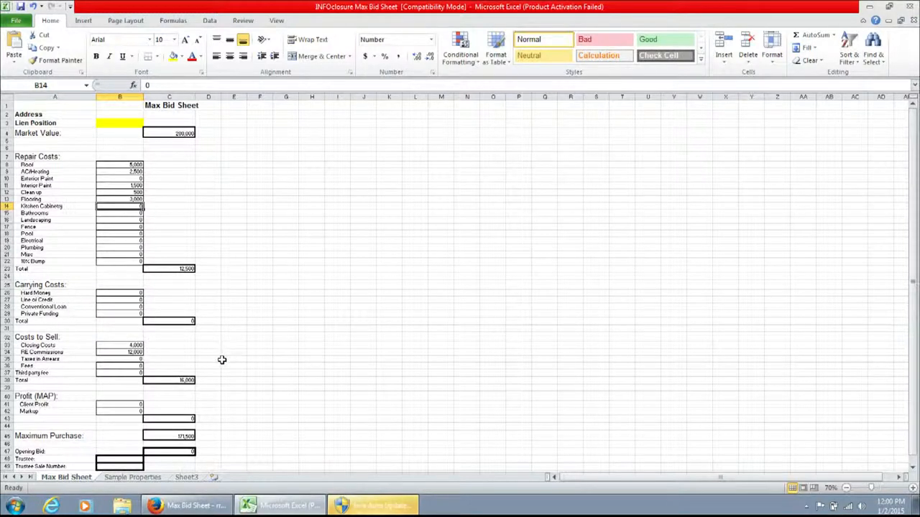
mouse_move(294, 319)
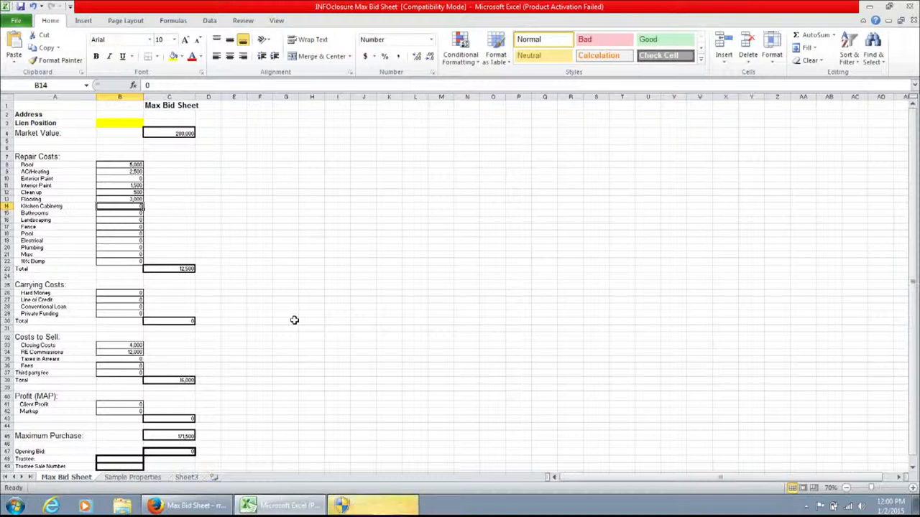
mouse_move(163, 369)
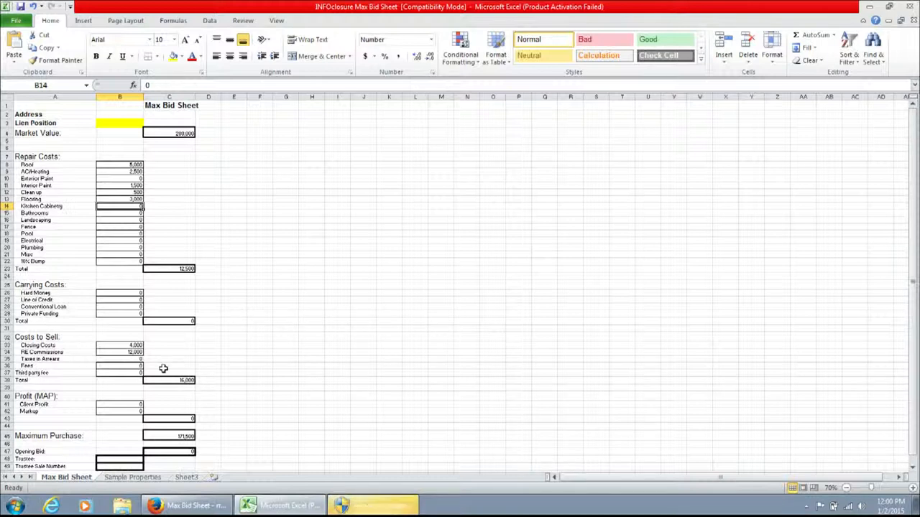
mouse_move(112, 344)
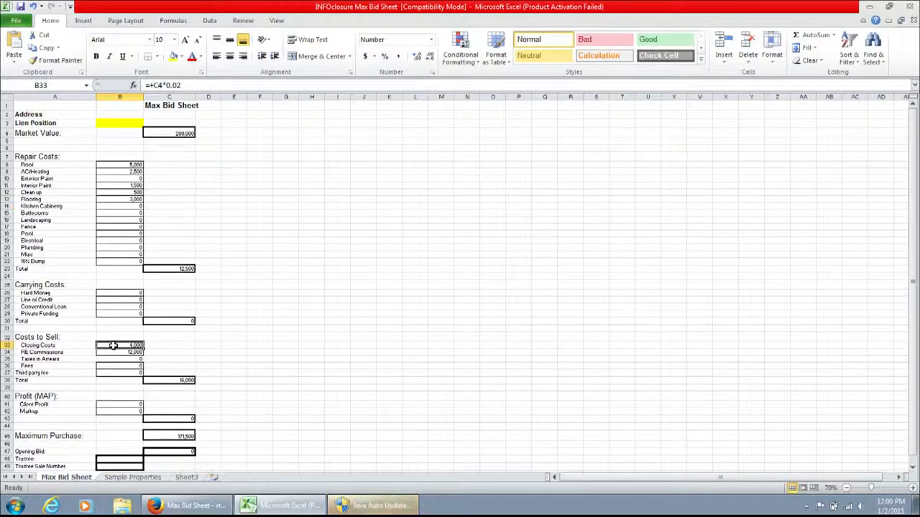
mouse_move(237, 331)
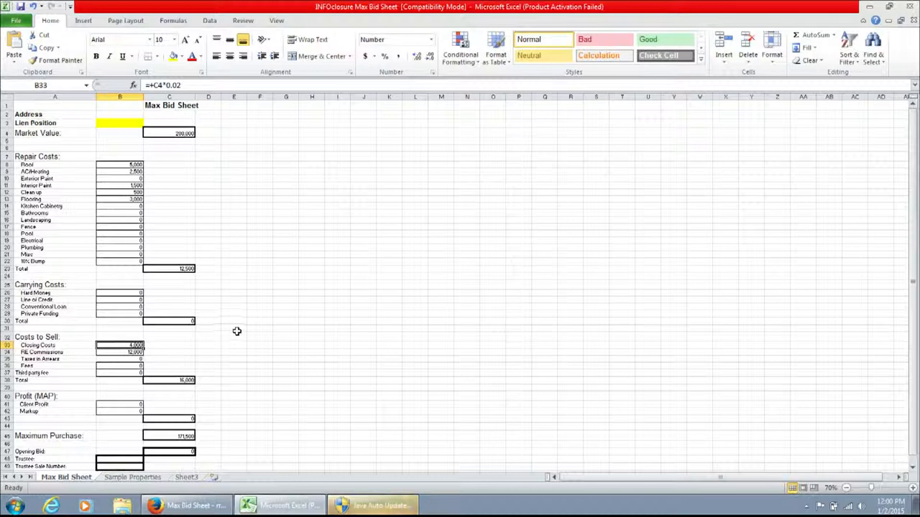
mouse_move(299, 374)
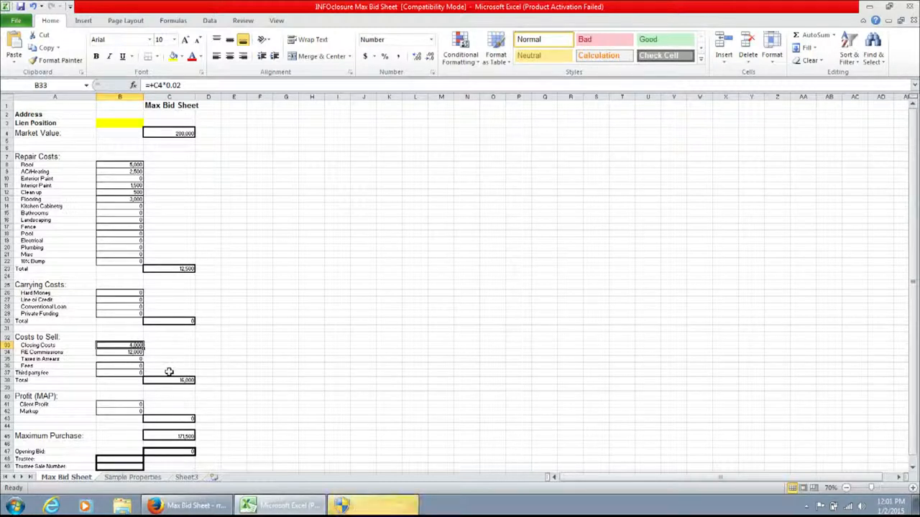
mouse_move(119, 355)
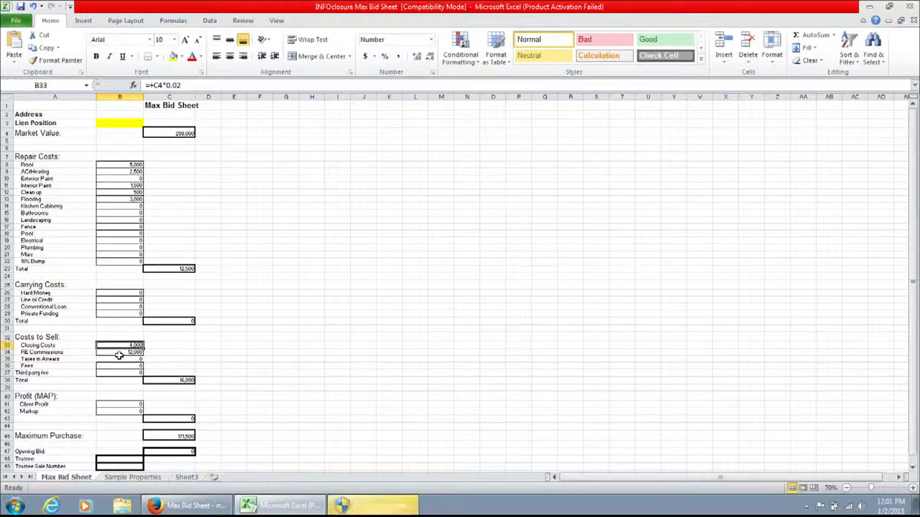
Step: Change the RE Commissions formula in B34 to =C4*0.035, giving 7,000
click(120, 352)
text(7,000)
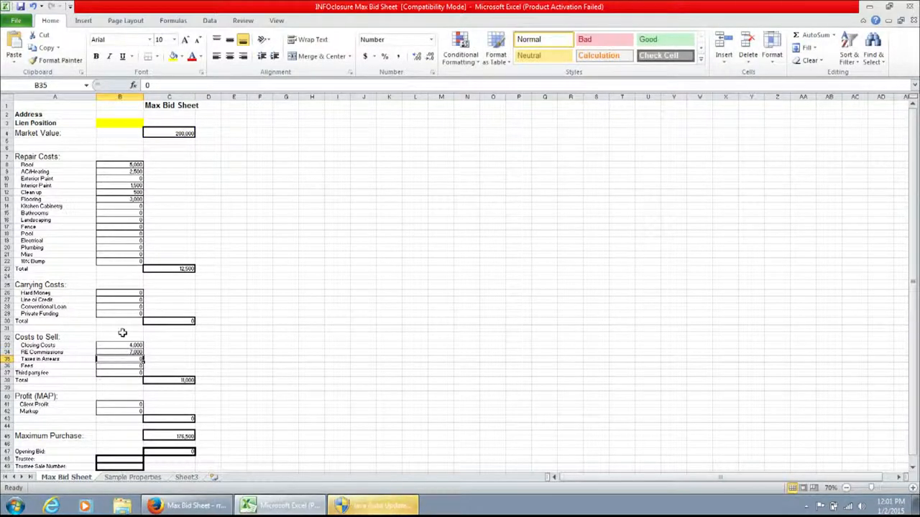
click(119, 353)
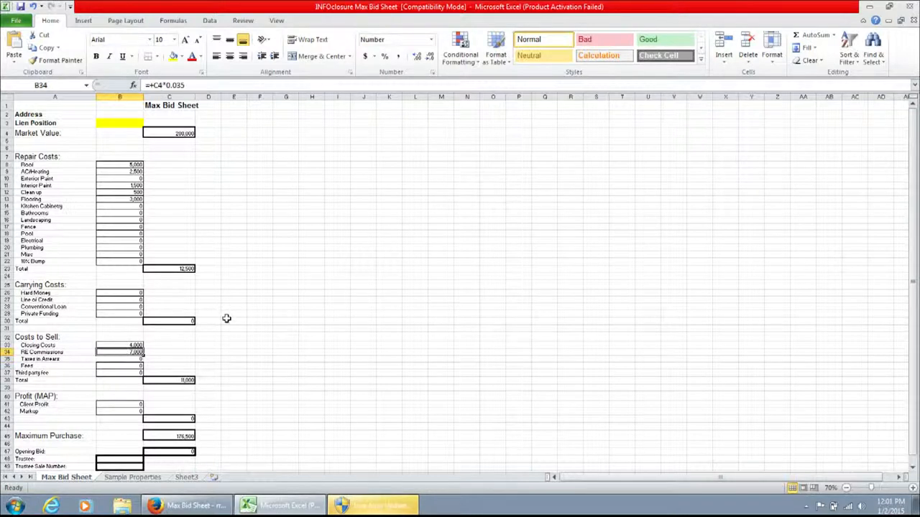
mouse_move(216, 401)
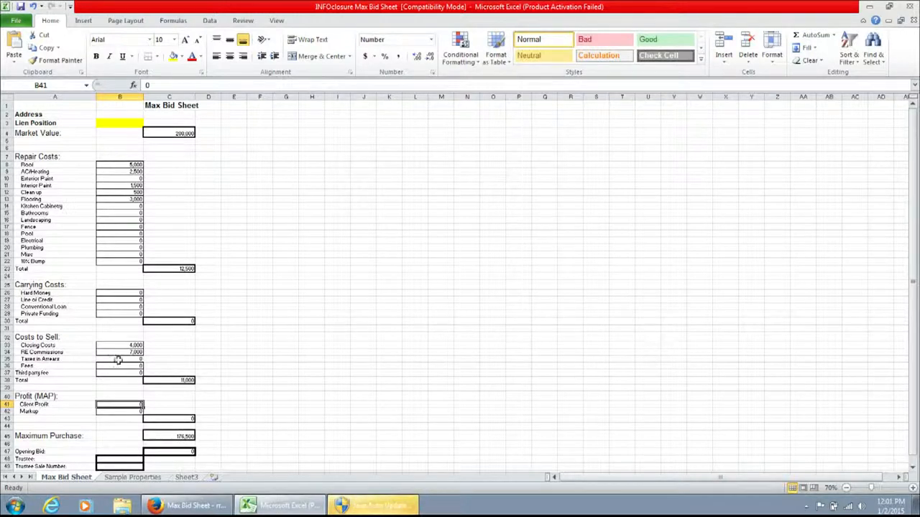
Step: Select the Taxes in Arrears amount cell
click(120, 359)
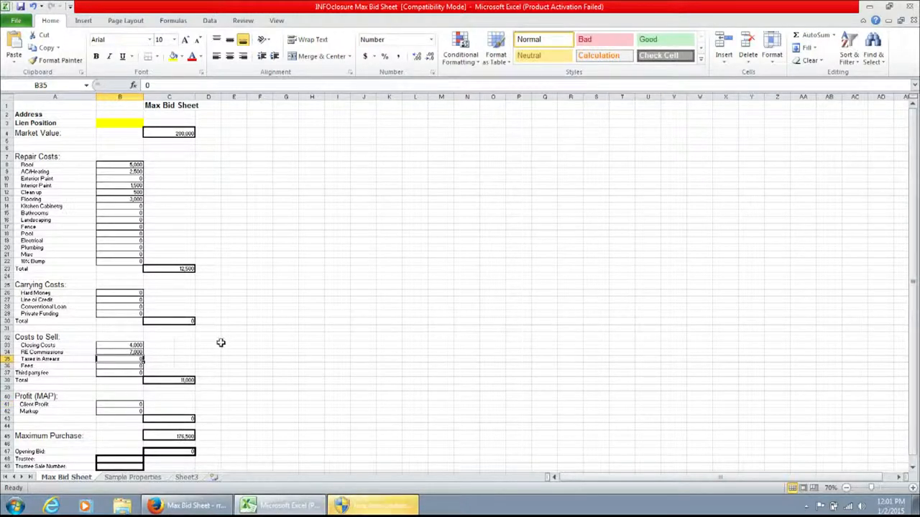
mouse_move(350, 340)
text(2,500)
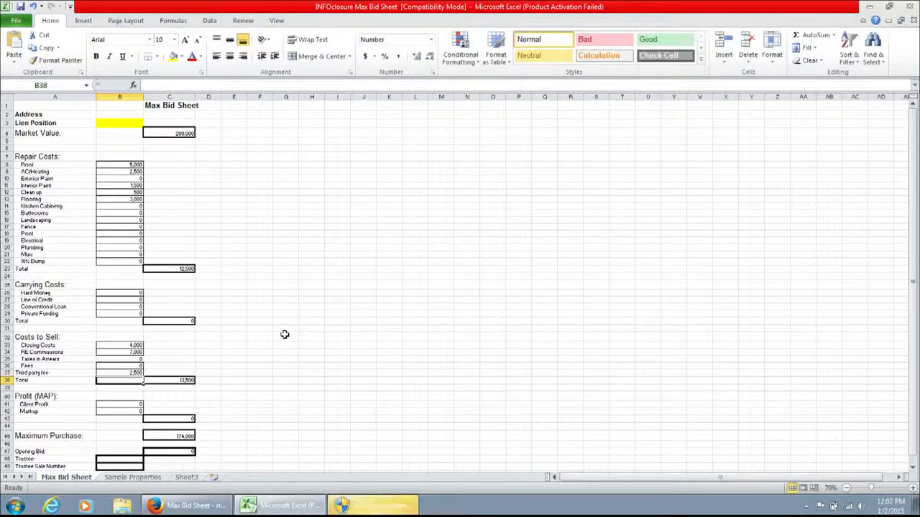
mouse_move(108, 395)
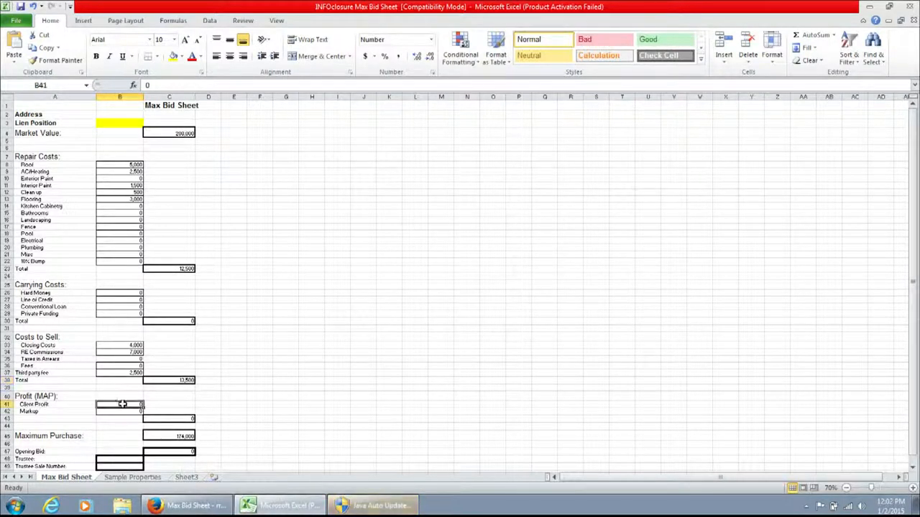
mouse_move(331, 327)
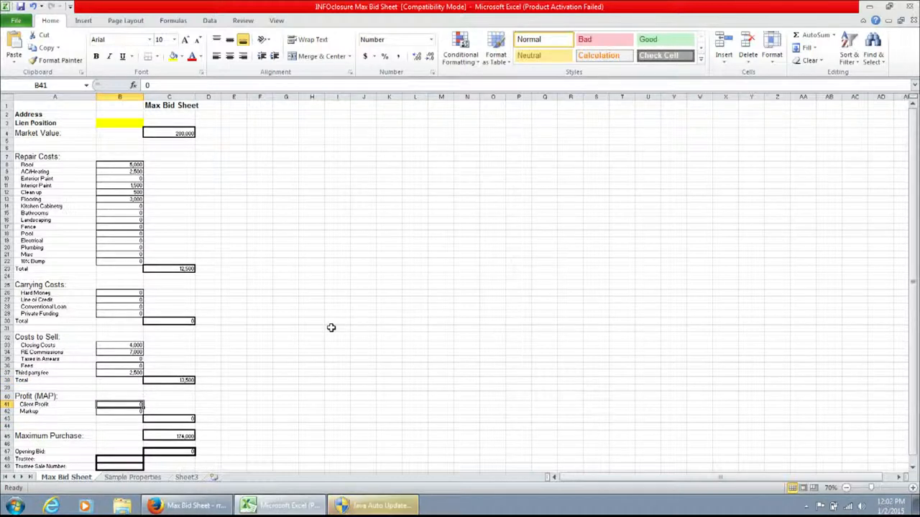
Step: Enter the 30,000 client profit in B41
text(300)
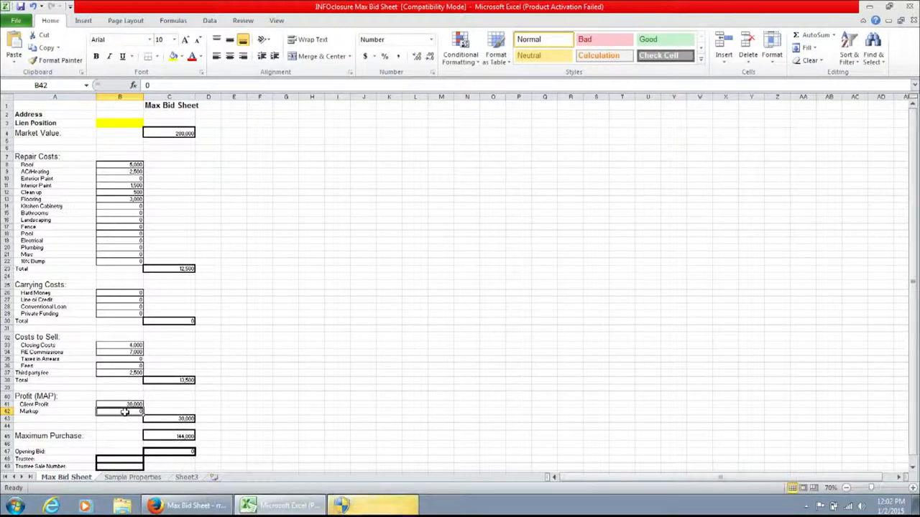
mouse_move(385, 367)
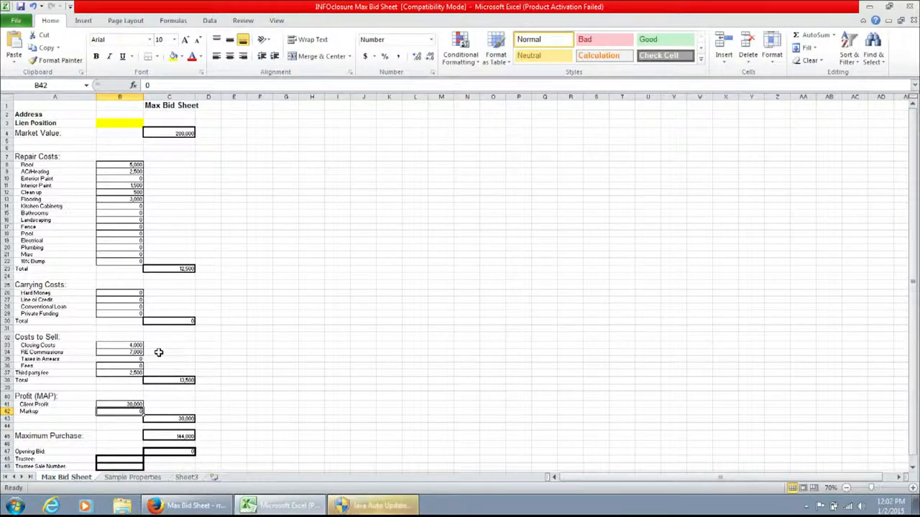
mouse_move(237, 358)
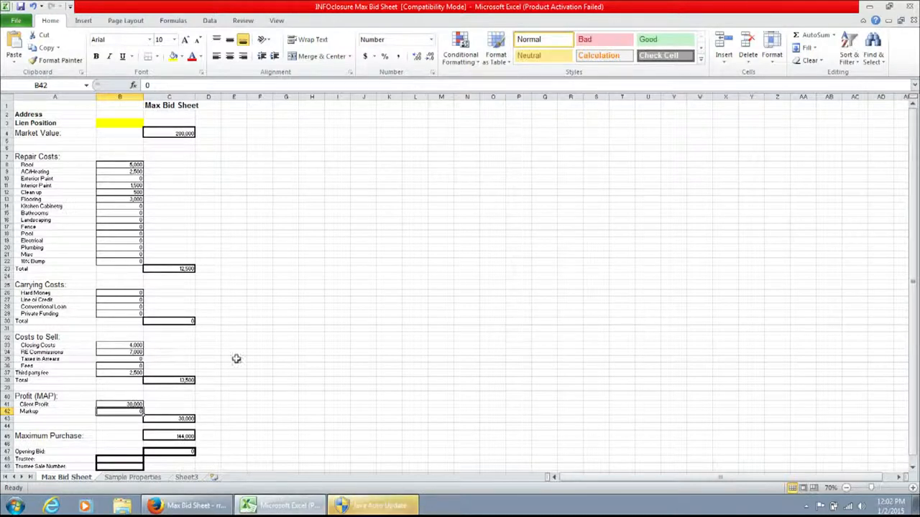
mouse_move(226, 429)
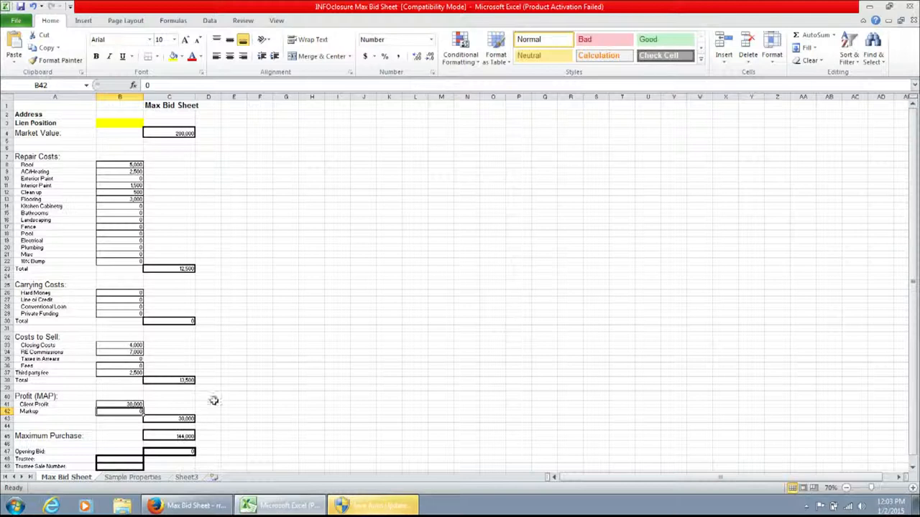
mouse_move(195, 399)
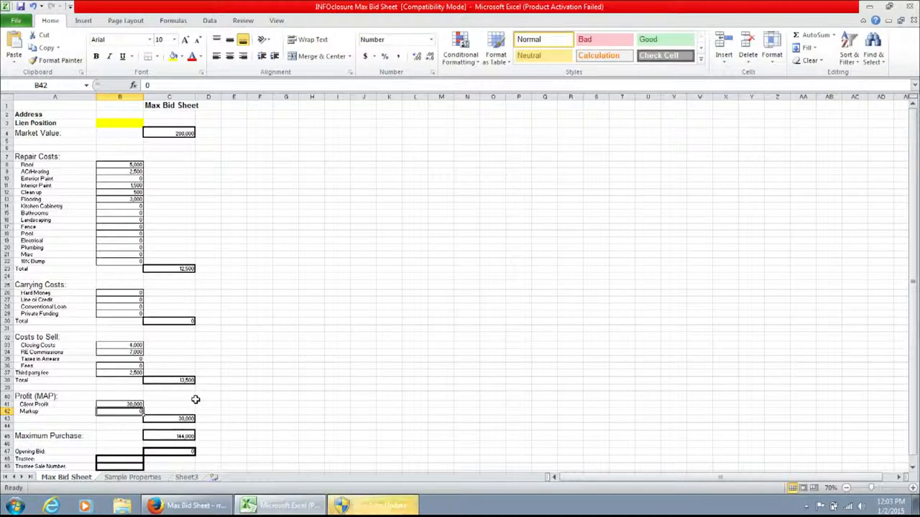
mouse_move(336, 401)
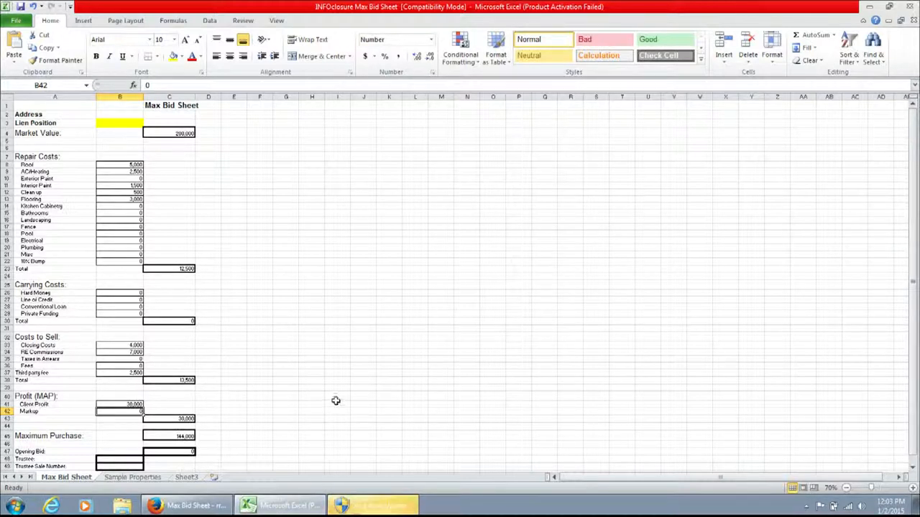
mouse_move(309, 406)
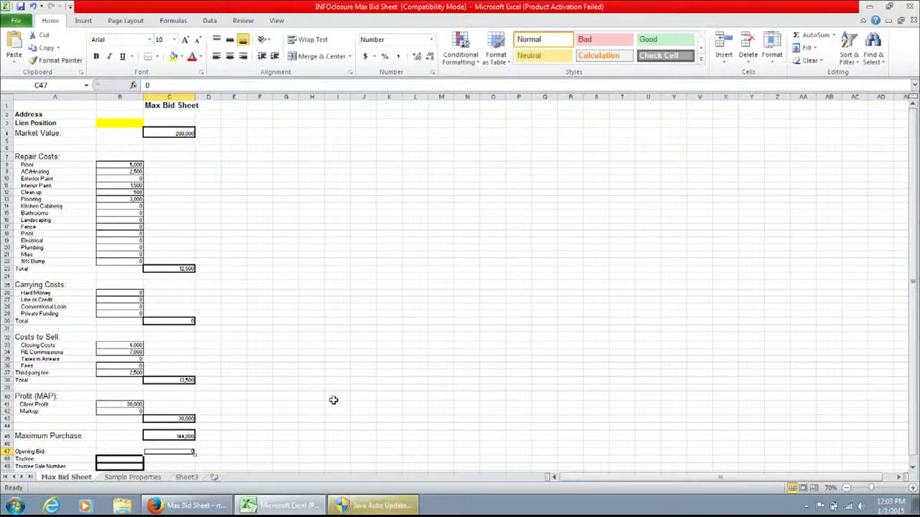
Step: Enter 120,000 as the opening bid in C47
text(2)
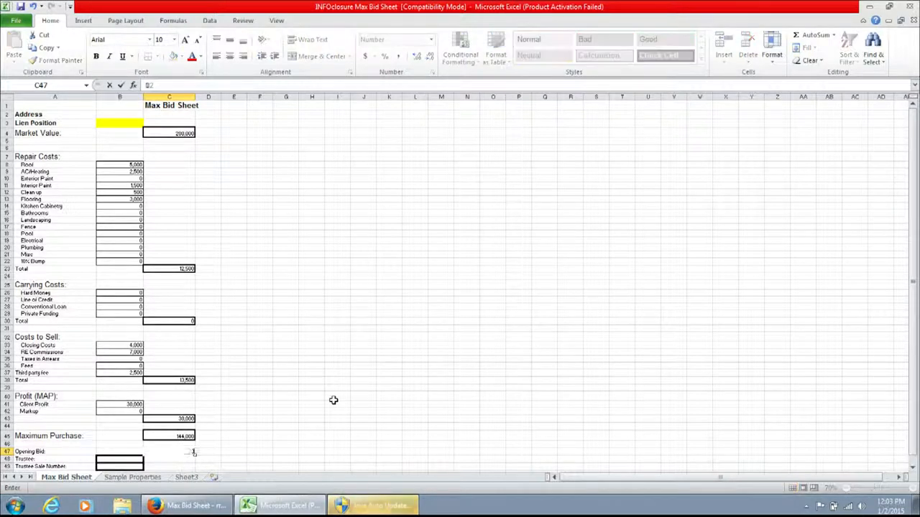
text(120000)
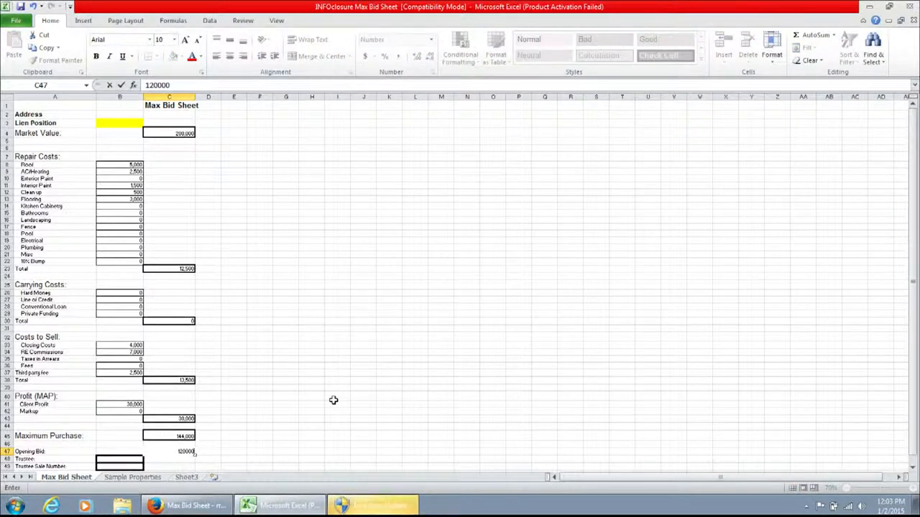
key(Return)
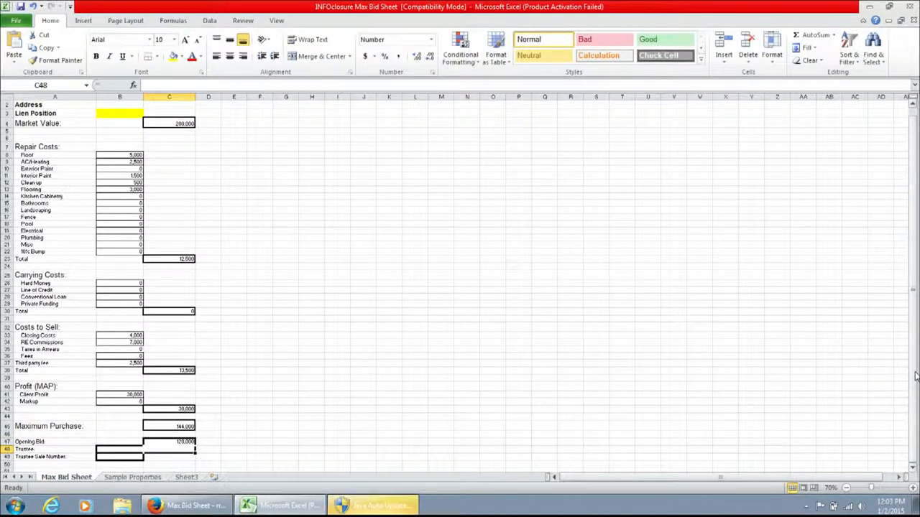
mouse_move(755, 308)
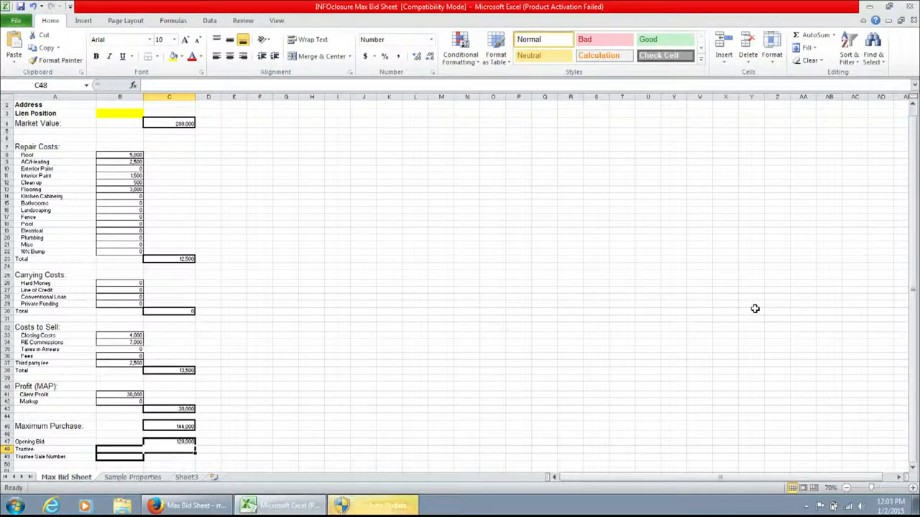
mouse_move(214, 125)
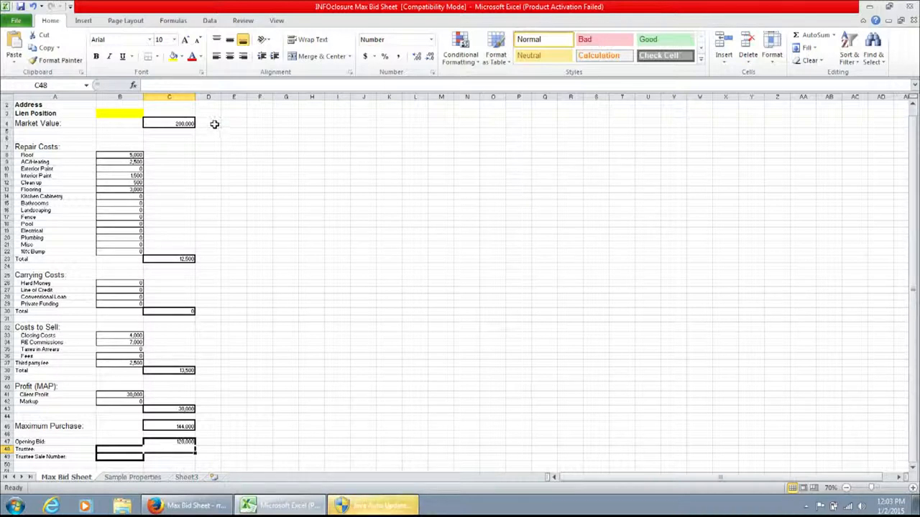
click(207, 123)
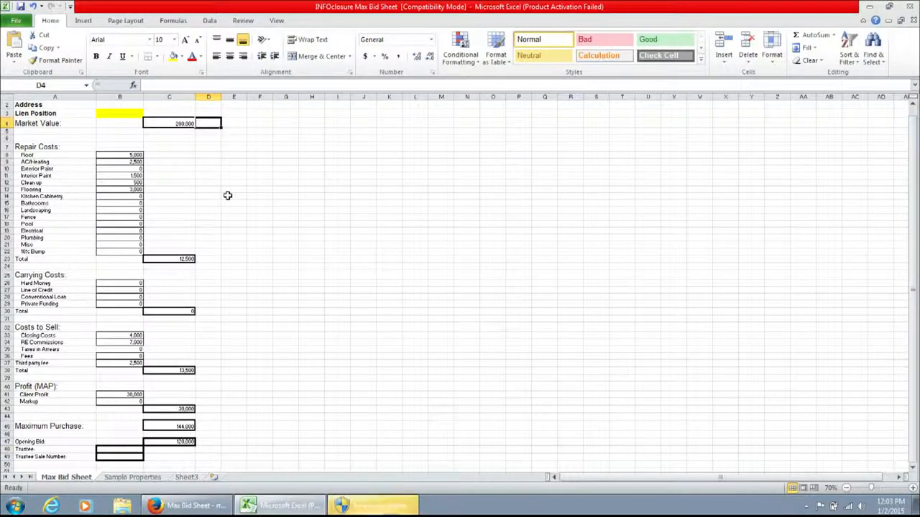
mouse_move(150, 178)
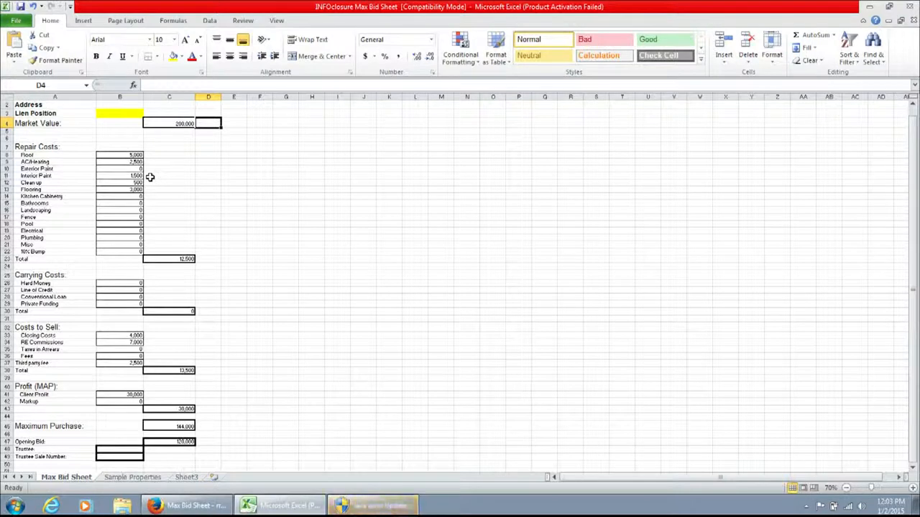
mouse_move(116, 238)
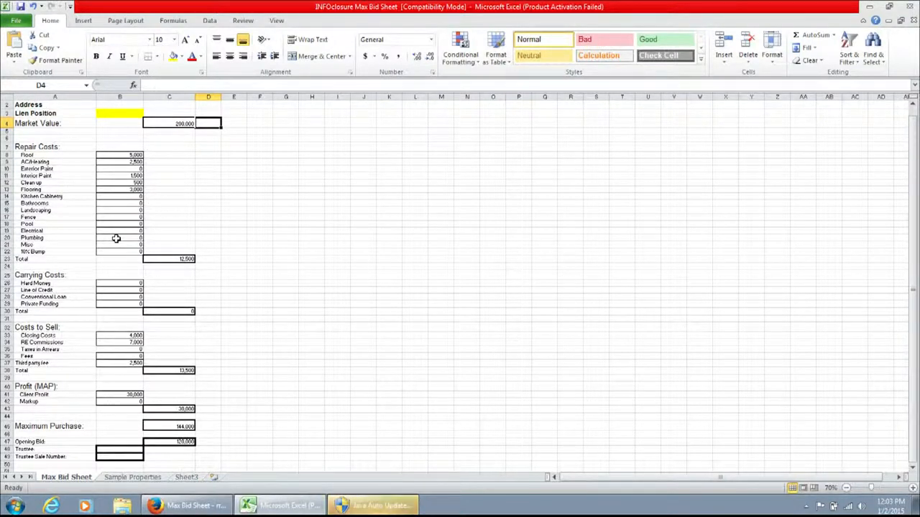
mouse_move(229, 249)
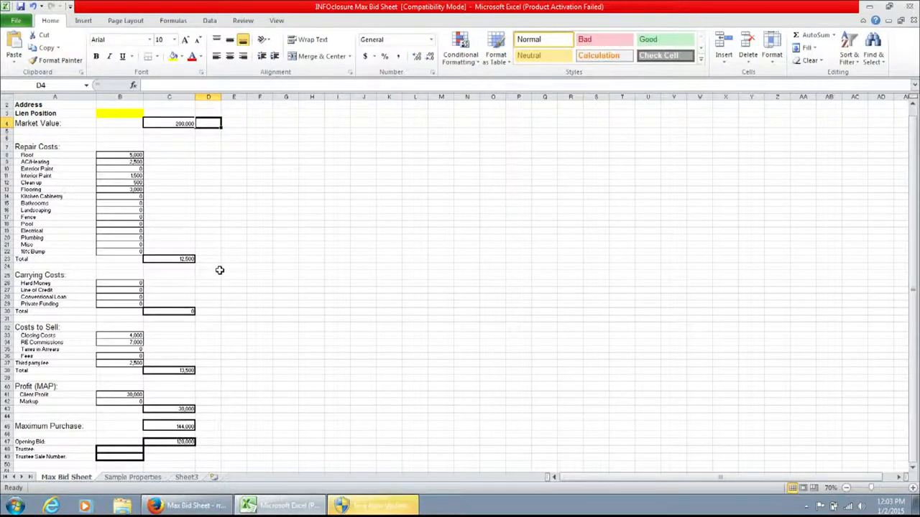
mouse_move(240, 280)
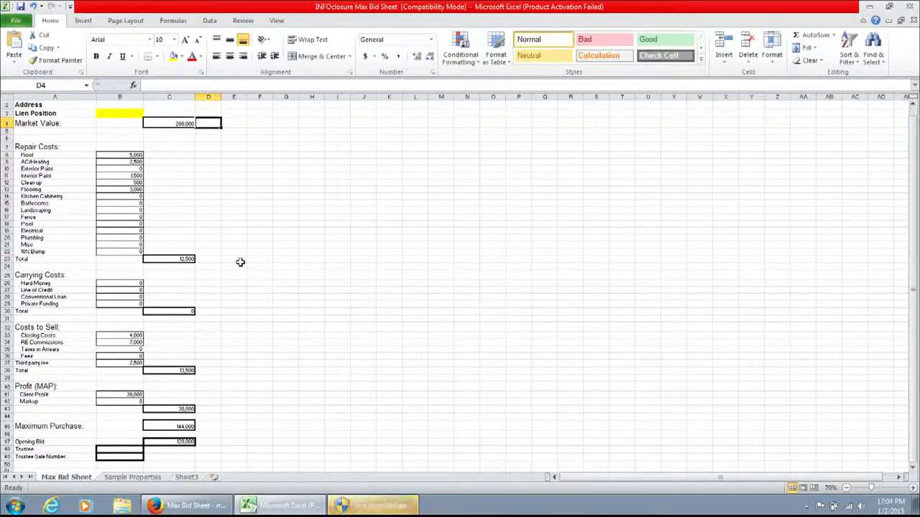
mouse_move(232, 300)
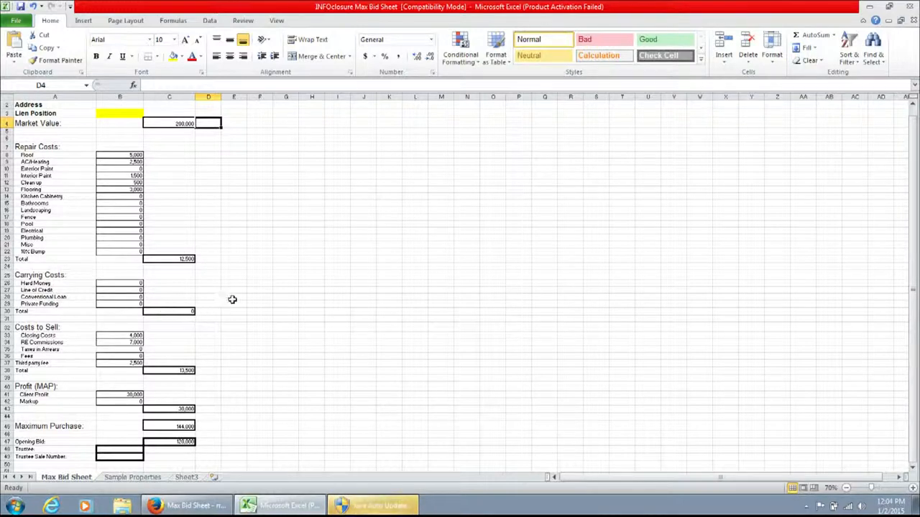